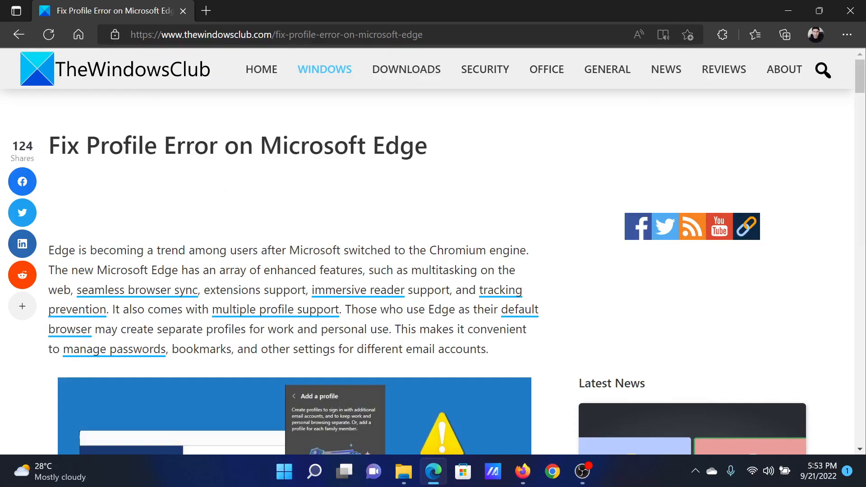
Highlight the error name in the article title, then scroll to the five suggested fixes.
{"action": "left_click_drag", "start_coordinate": [88, 145], "coordinate": [427, 145]}
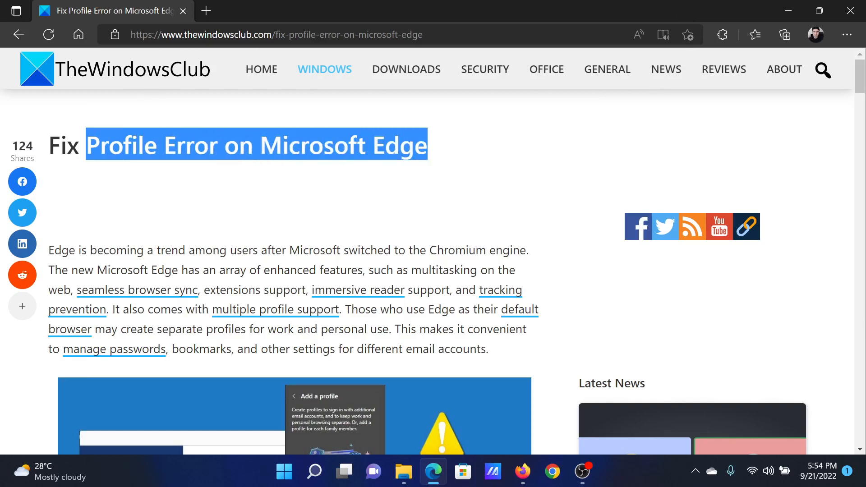
{"action": "left_click", "coordinate": [474, 195]}
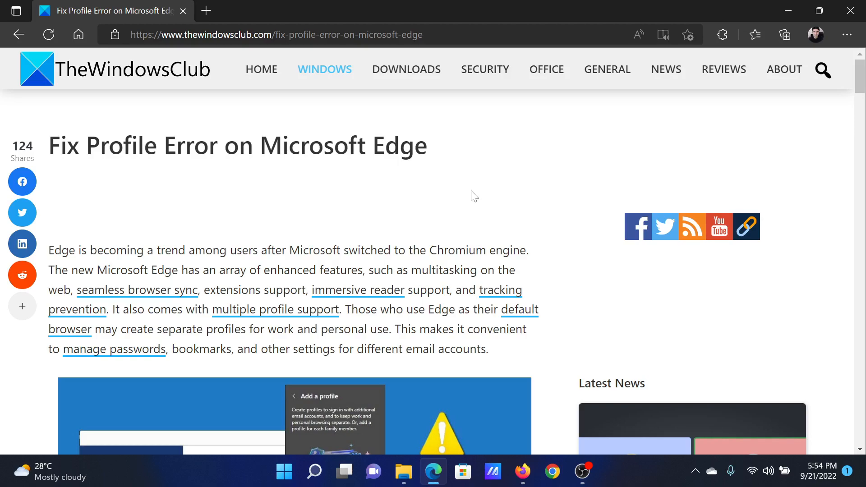
{"action": "scroll", "scroll_direction": "down", "scroll_amount": 3}
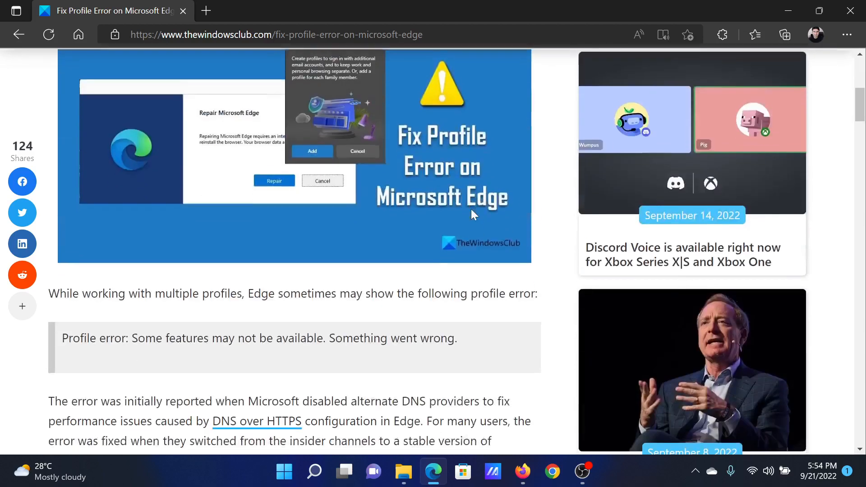
{"action": "scroll", "scroll_direction": "down", "scroll_amount": 3}
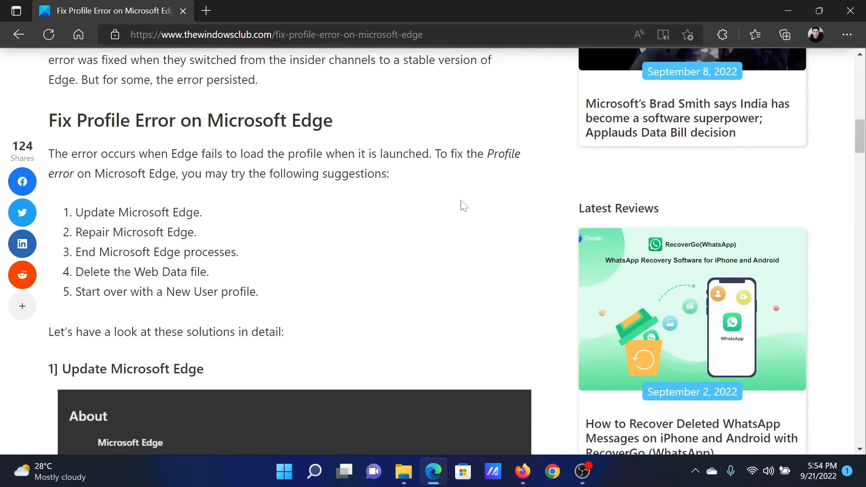
Reach About Microsoft Edge via the ⋯ menu's Help and feedback to check the version.
{"action": "left_click", "coordinate": [846, 35]}
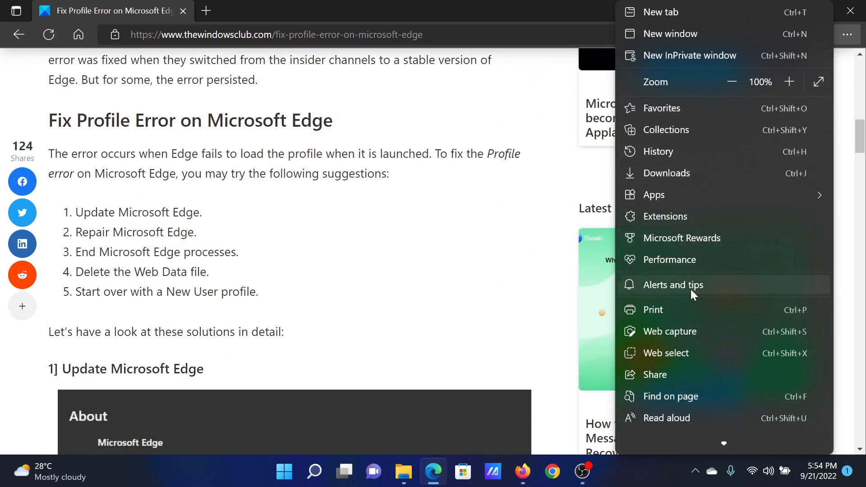
{"action": "scroll", "scroll_direction": "down", "scroll_amount": 3}
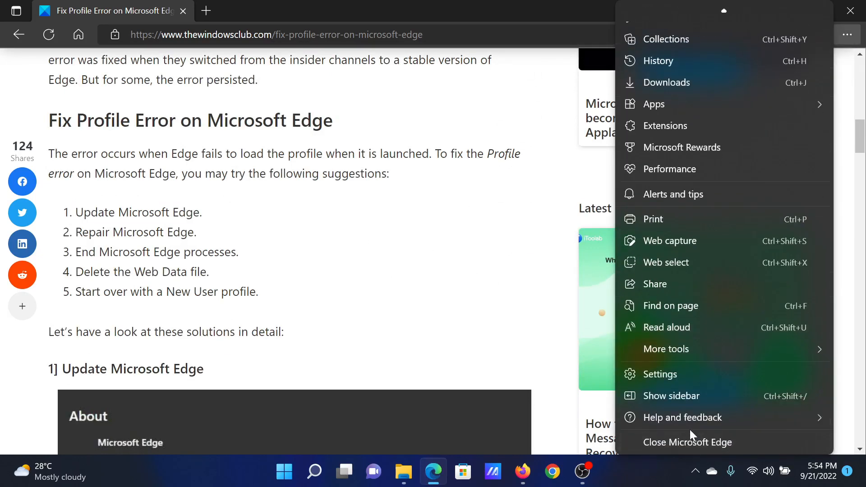
{"action": "left_click", "coordinate": [683, 417]}
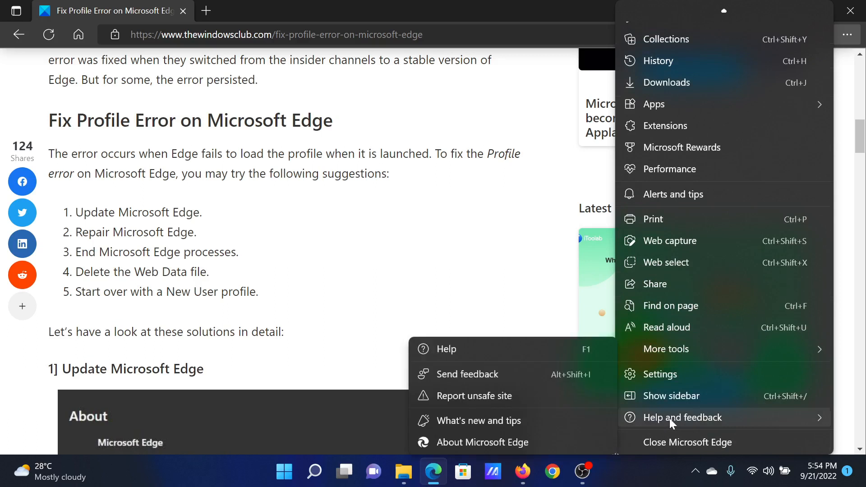
{"action": "mouse_move", "coordinate": [483, 442]}
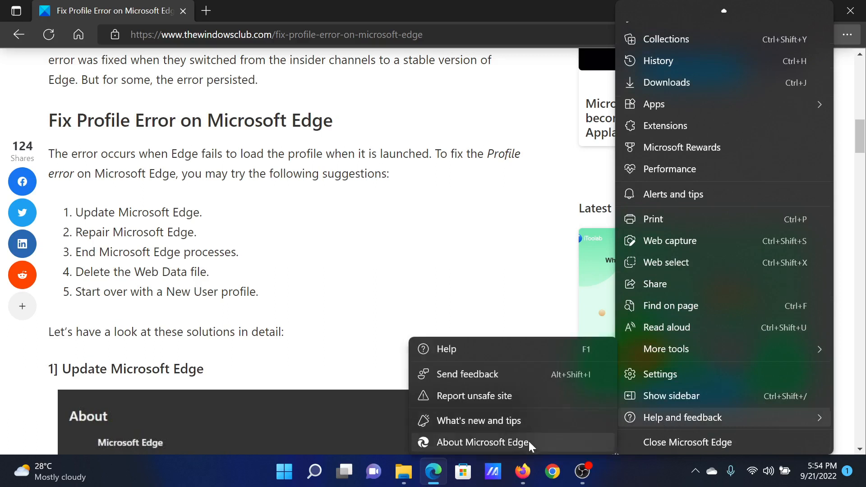
{"action": "left_click", "coordinate": [483, 442]}
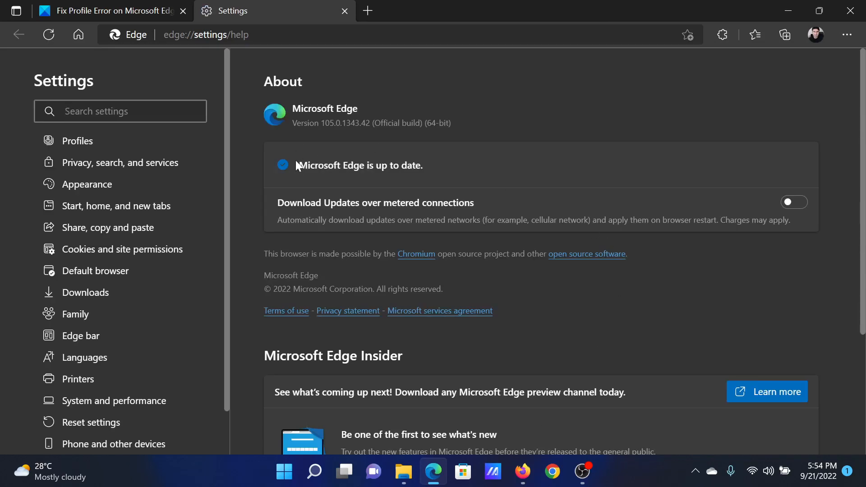
{"action": "mouse_move", "coordinate": [398, 149]}
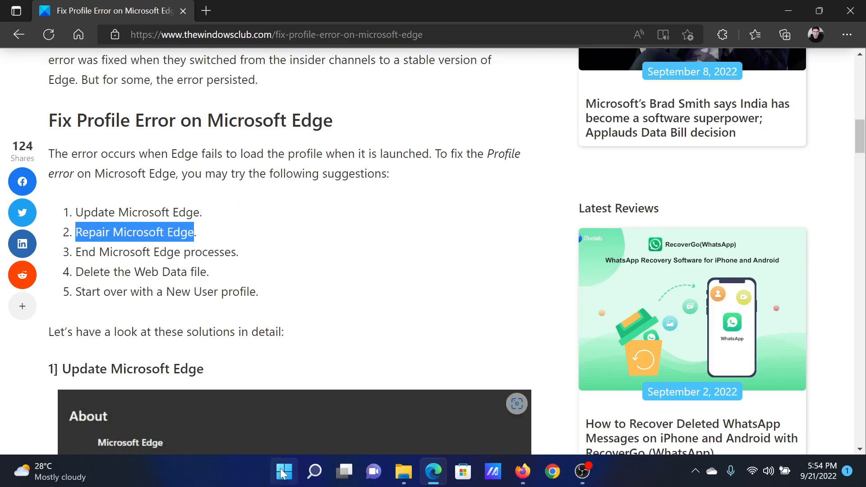
Launch Windows Settings from the Start button's right-click shortcuts.
{"action": "right_click", "coordinate": [283, 471]}
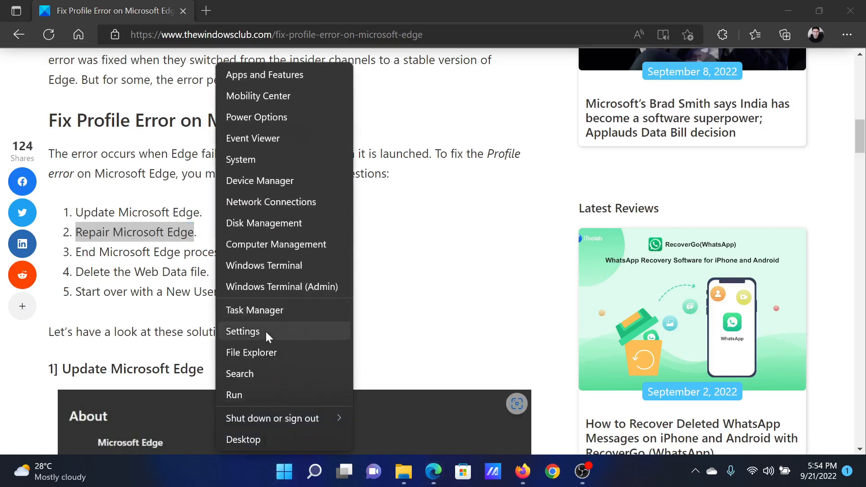
{"action": "left_click", "coordinate": [242, 331]}
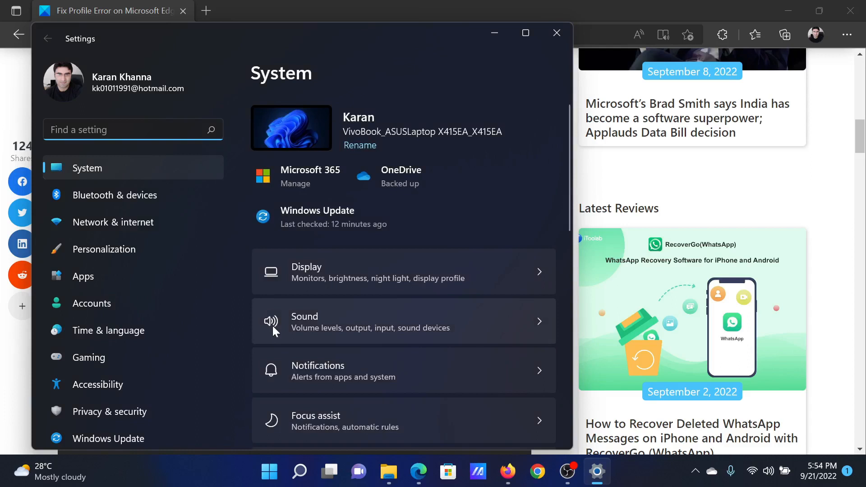
{"action": "mouse_move", "coordinate": [140, 178]}
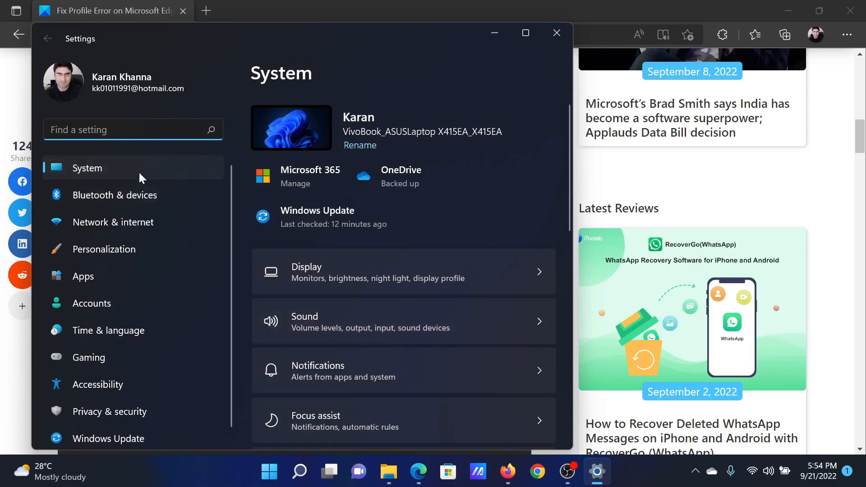
Go to Apps > Apps & features and select Microsoft Edge in the installed-apps list.
{"action": "left_click", "coordinate": [83, 276]}
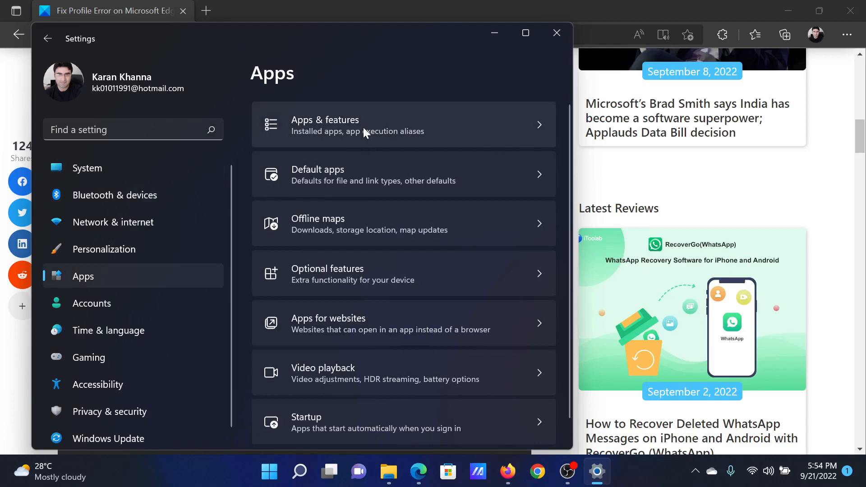
{"action": "left_click", "coordinate": [325, 125]}
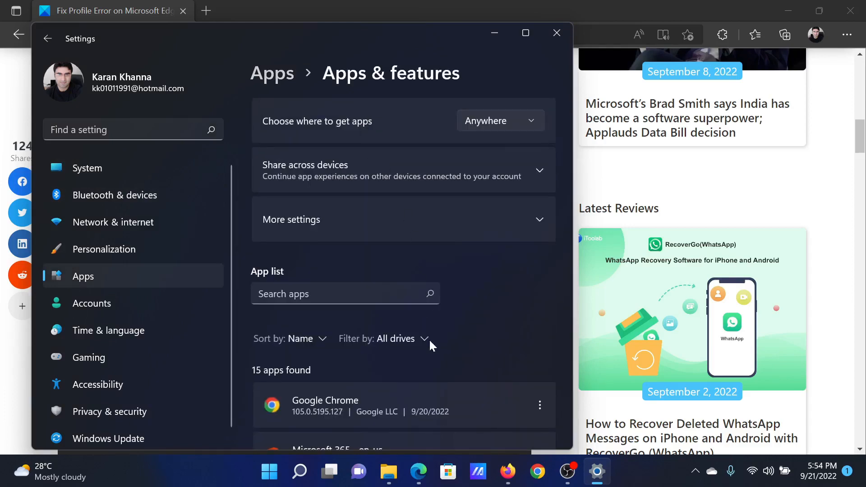
{"action": "scroll", "scroll_direction": "down", "scroll_amount": 3}
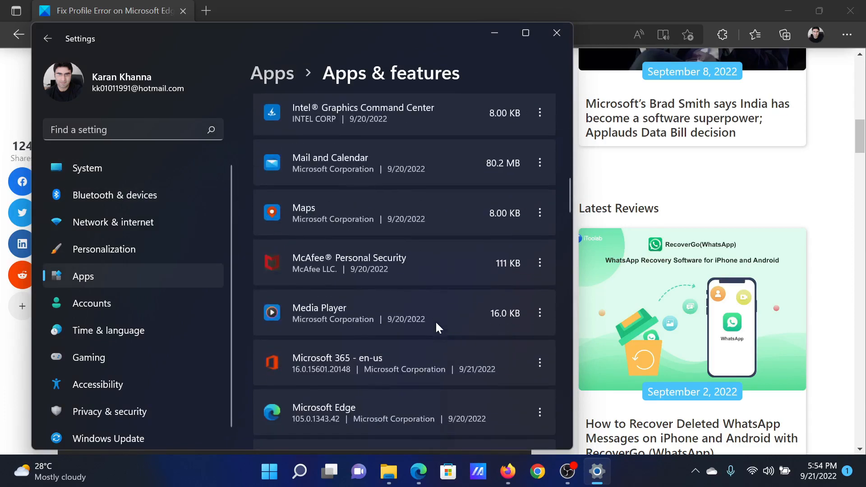
{"action": "scroll", "scroll_direction": "down", "scroll_amount": 3}
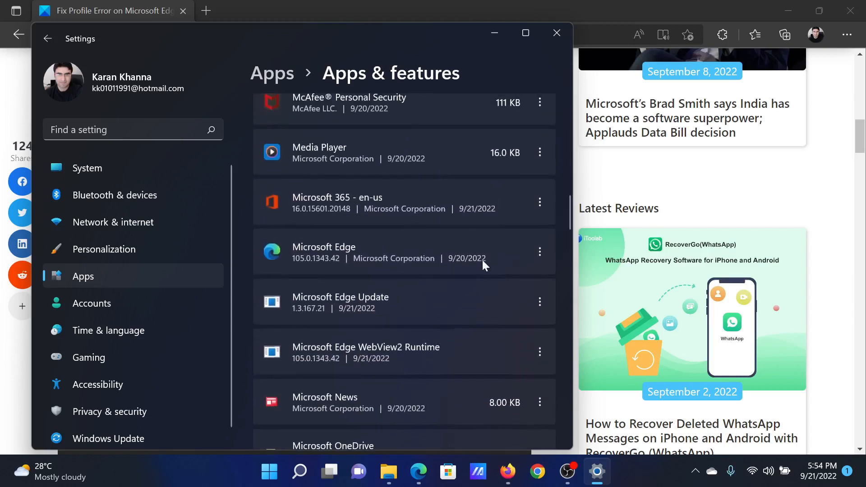
{"action": "left_click", "coordinate": [539, 252]}
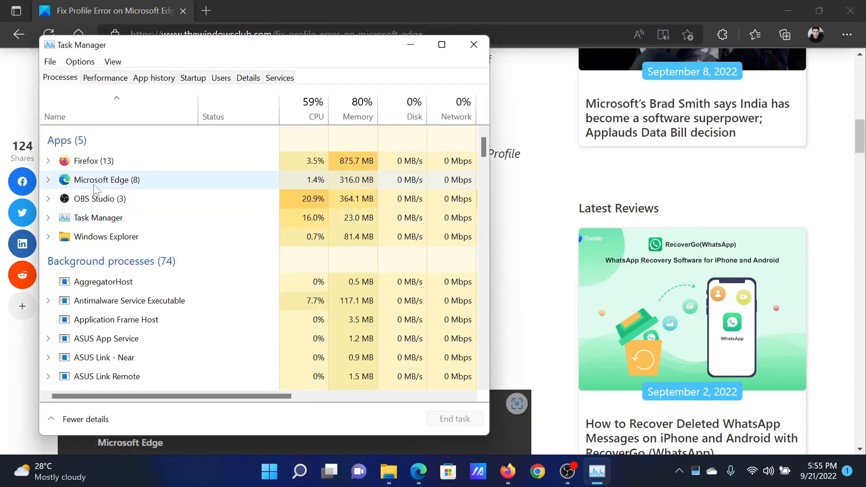
Bring up actions for the Microsoft Edge process group, then close Task Manager.
{"action": "right_click", "coordinate": [107, 180]}
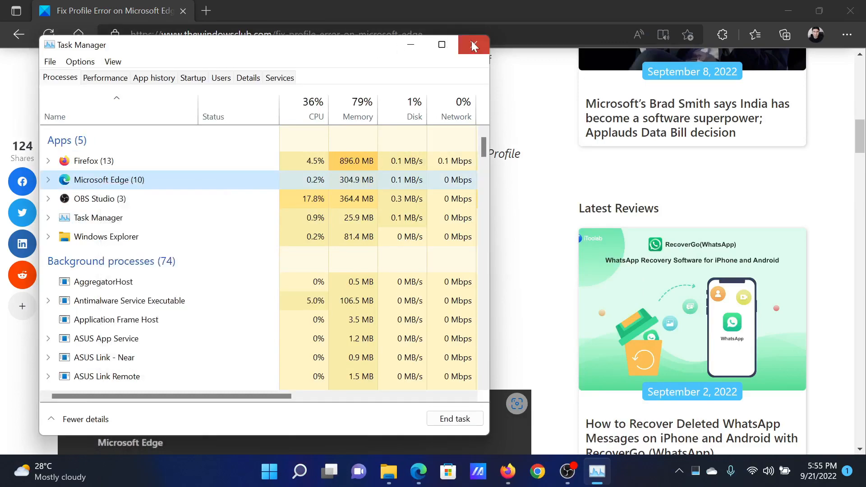
{"action": "left_click", "coordinate": [472, 46]}
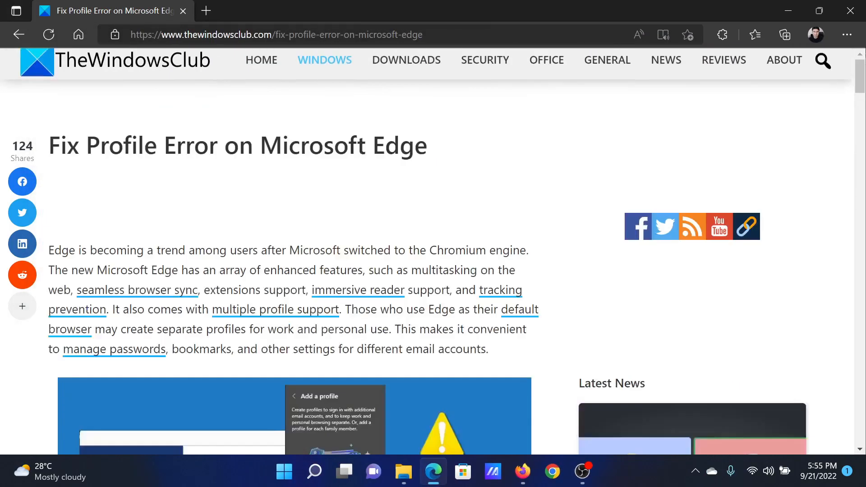